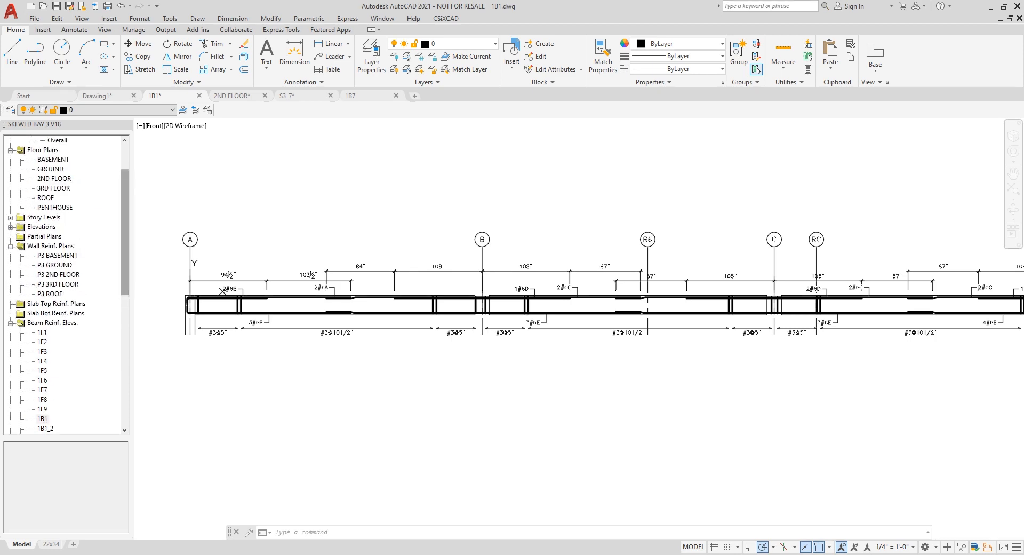
{"action": "mouse_move", "coordinate": [160, 228]}
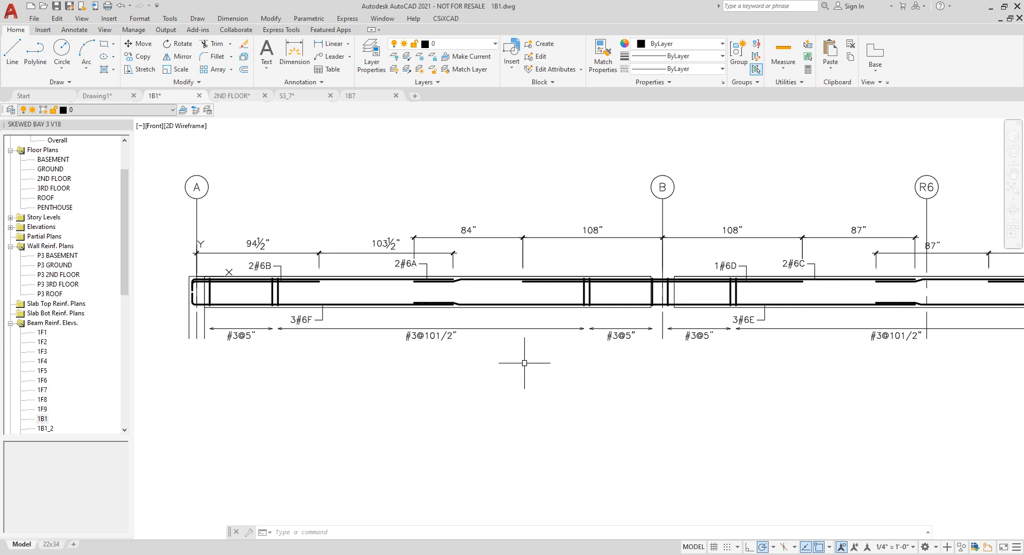
{"action": "mouse_move", "coordinate": [297, 289]}
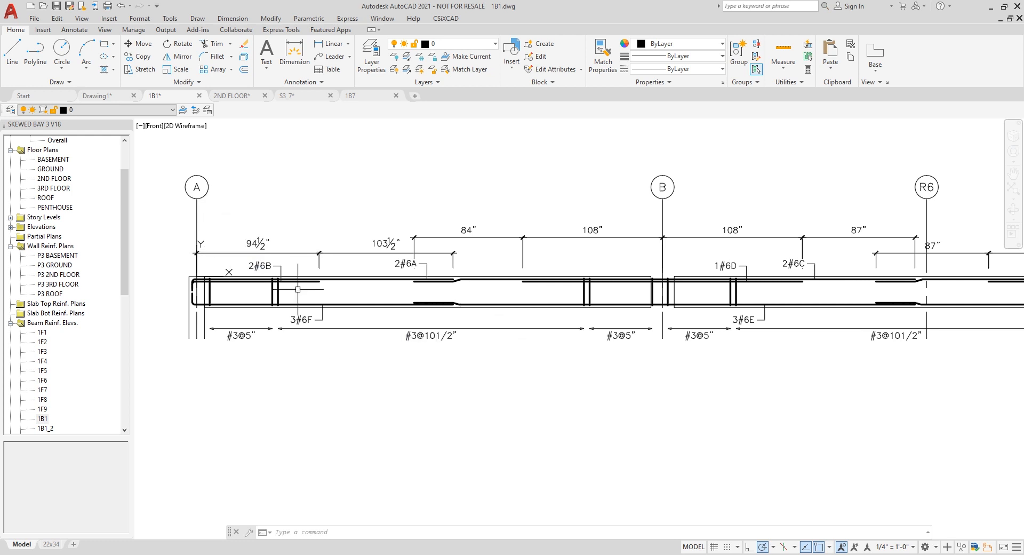
{"action": "mouse_move", "coordinate": [338, 351]}
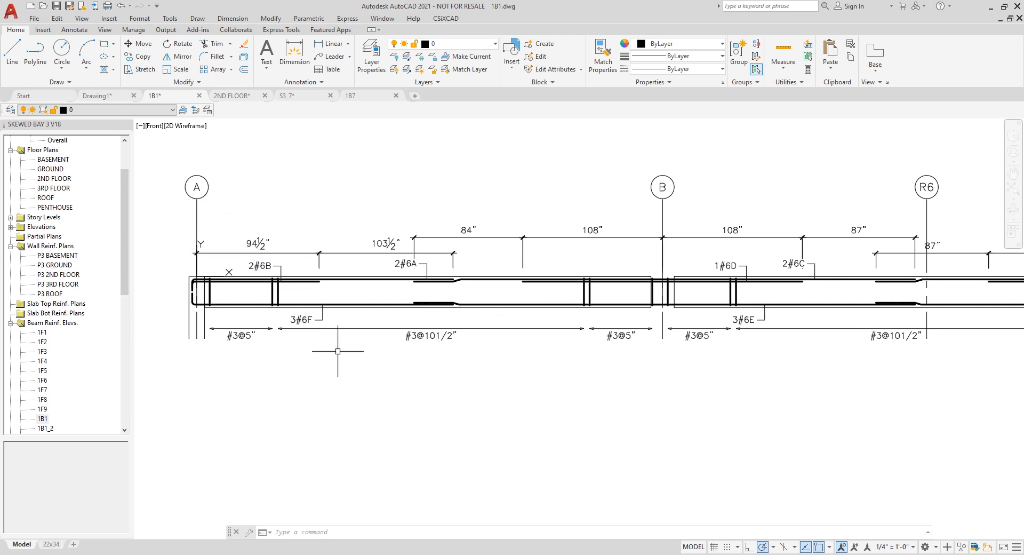
{"action": "mouse_move", "coordinate": [486, 347]}
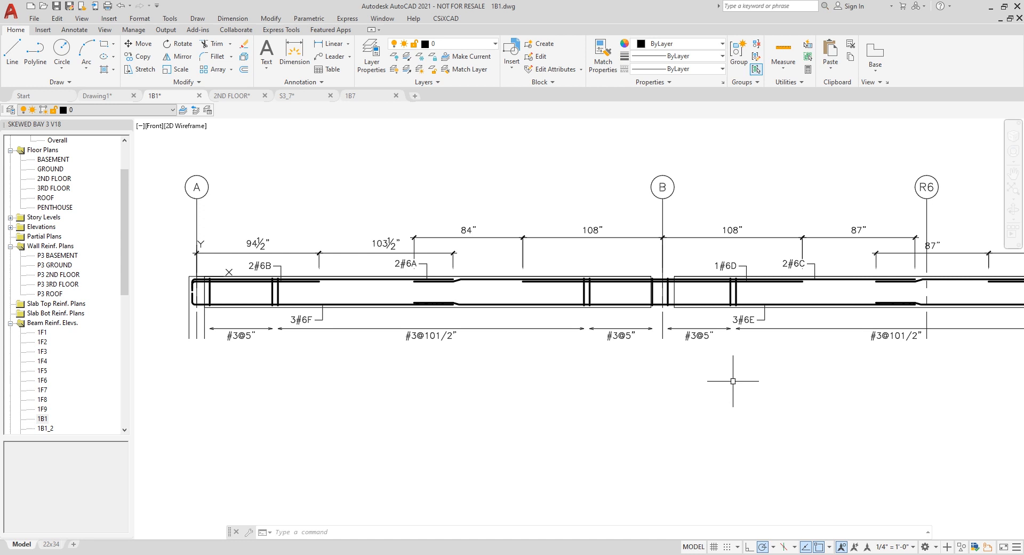
{"action": "mouse_move", "coordinate": [710, 363]}
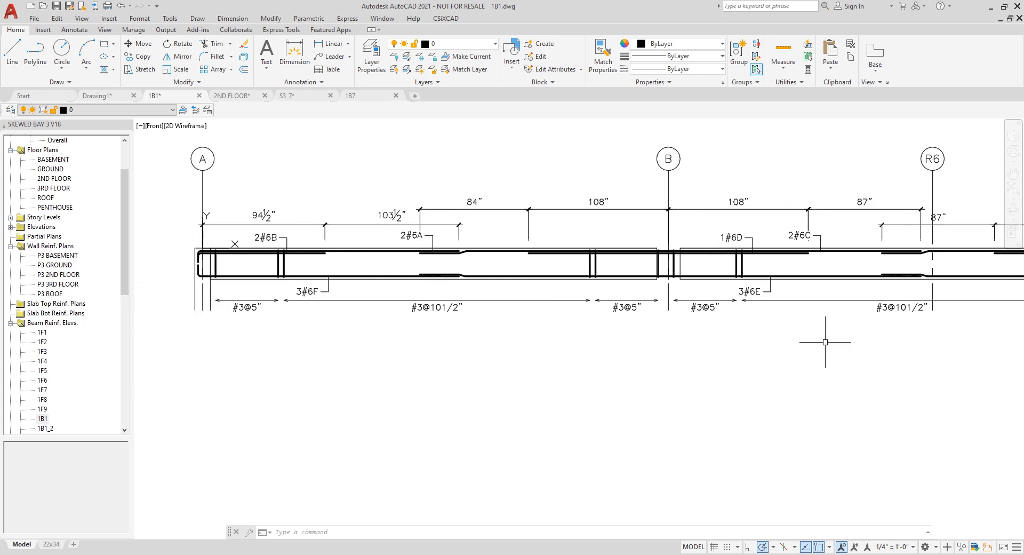
Create and open the new sheet drawing S3_8 with CSiXCAD Create Sheet
{"action": "scroll", "scroll_direction": "down", "scroll_amount": 3}
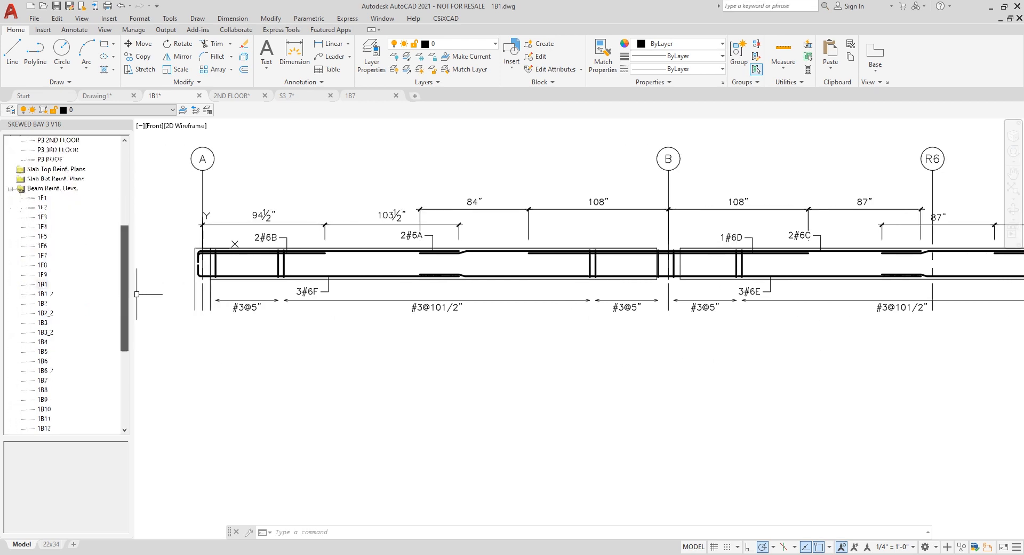
{"action": "left_click", "coordinate": [445, 18]}
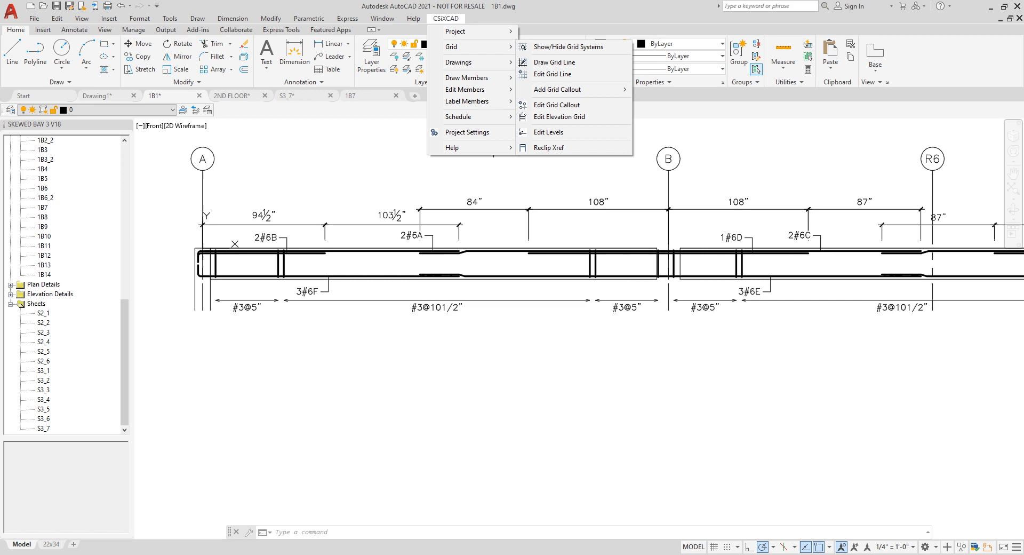
{"action": "mouse_move", "coordinate": [466, 31]}
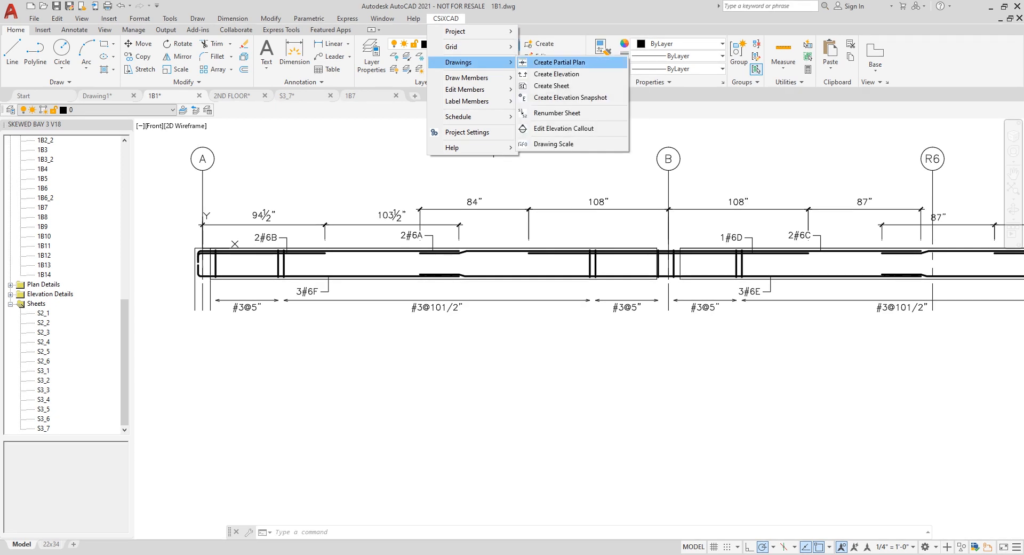
{"action": "left_click", "coordinate": [551, 85]}
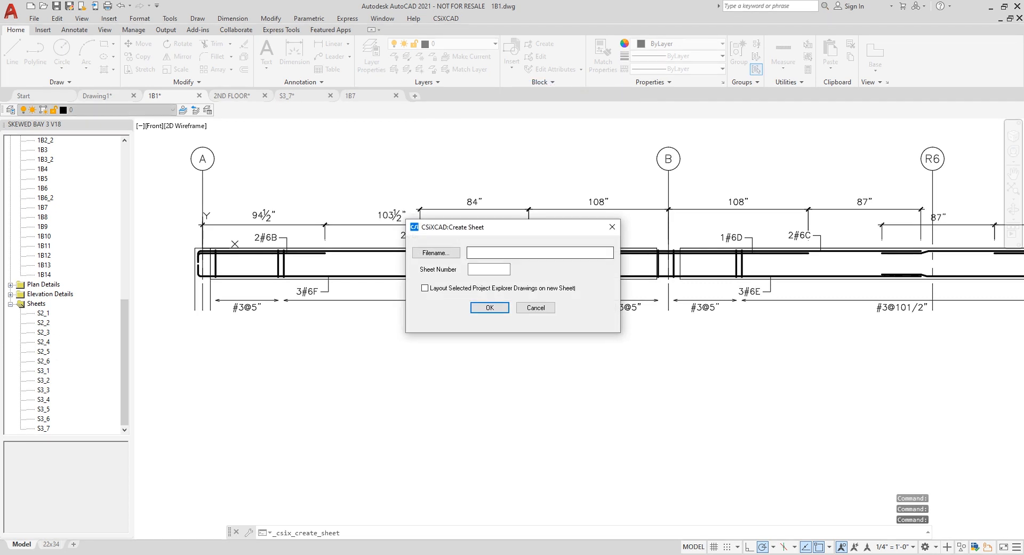
{"action": "type", "text": "S3_"}
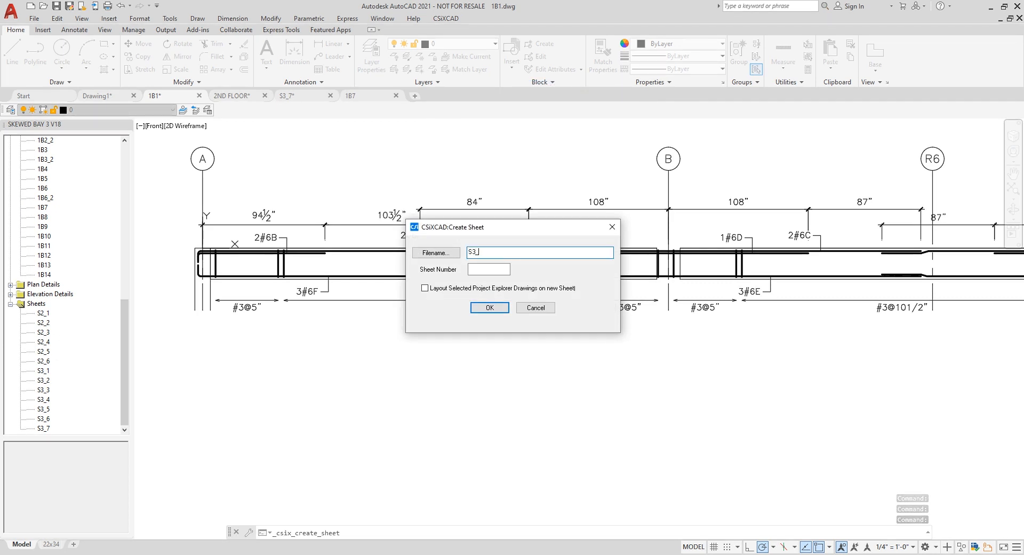
{"action": "left_click", "coordinate": [489, 307]}
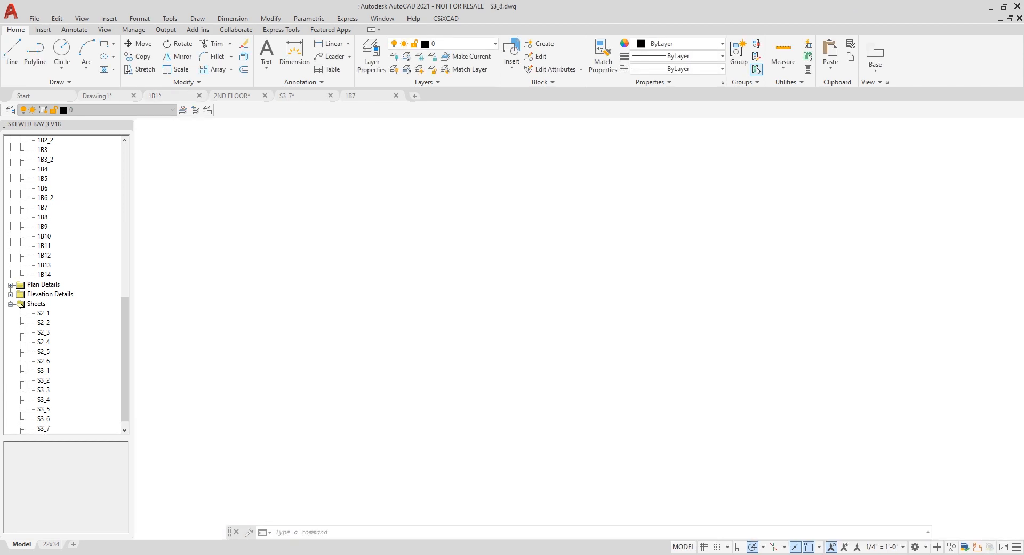
On the 22x34 layout, insert a default concrete column schedule with seismic and non-seismic elevations
{"action": "left_click", "coordinate": [414, 96]}
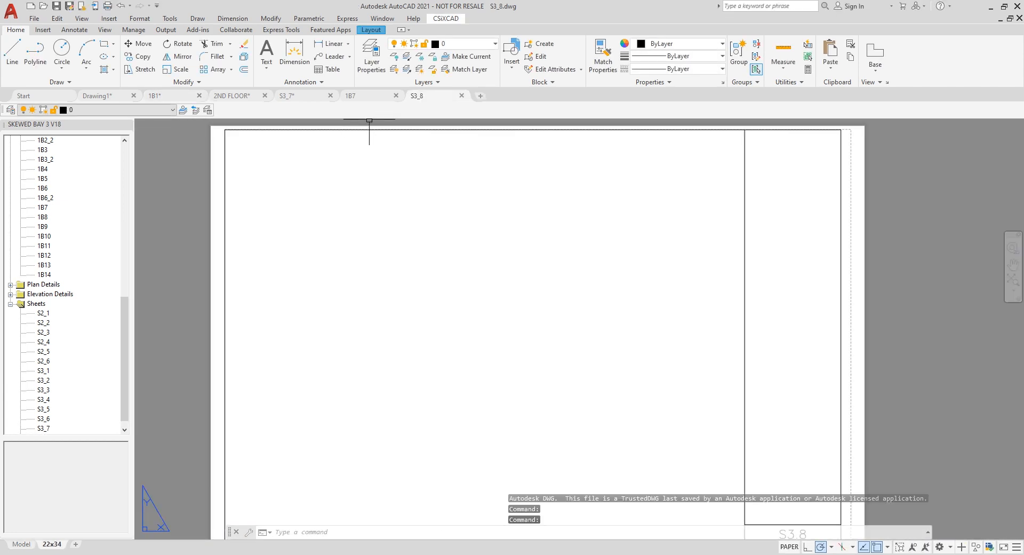
{"action": "left_click", "coordinate": [445, 18]}
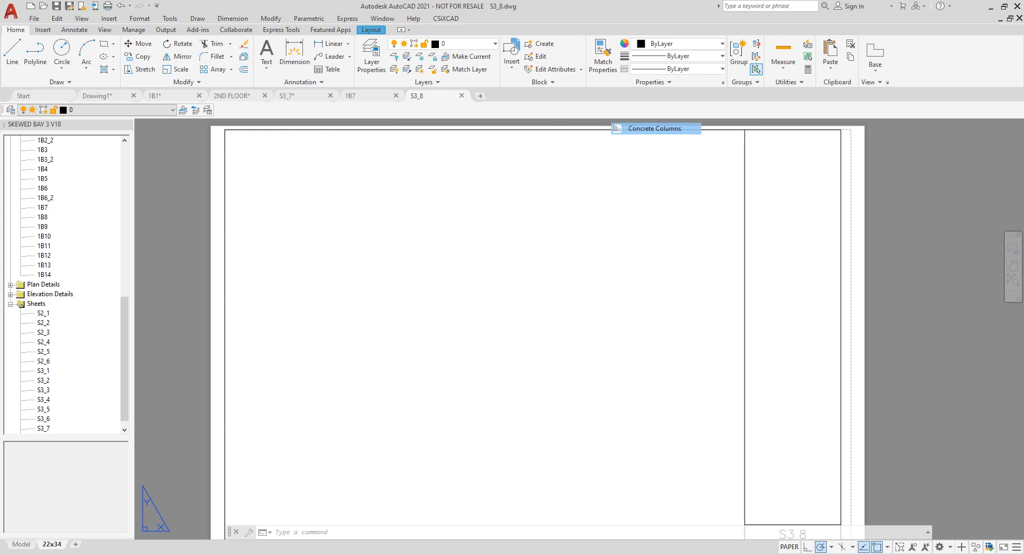
{"action": "left_click", "coordinate": [655, 127]}
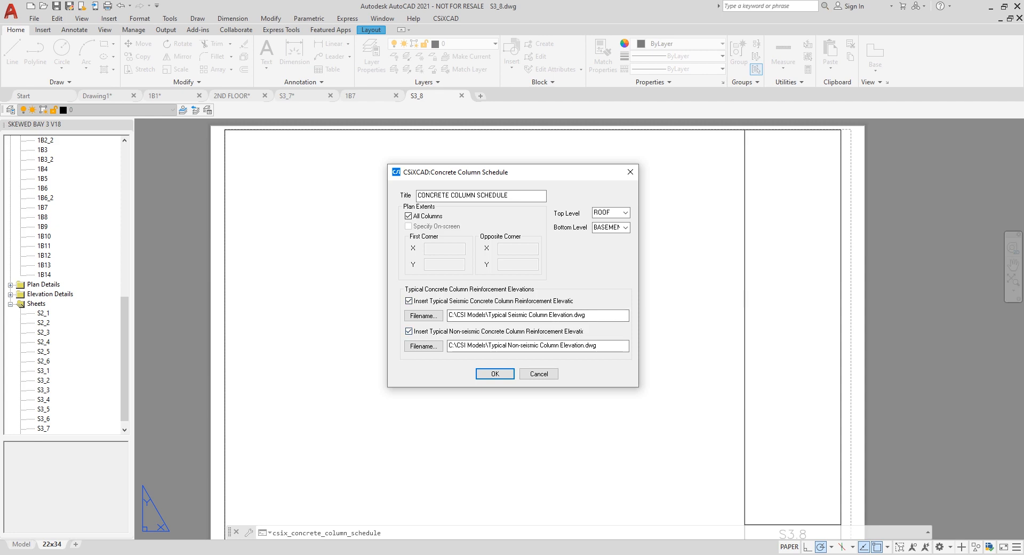
{"action": "left_click", "coordinate": [495, 373]}
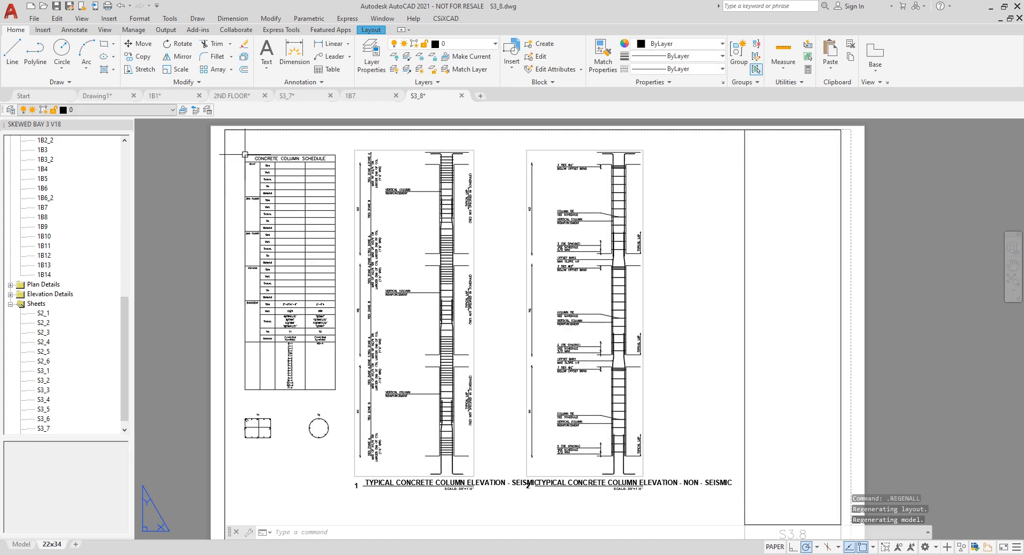
{"action": "mouse_move", "coordinate": [665, 324]}
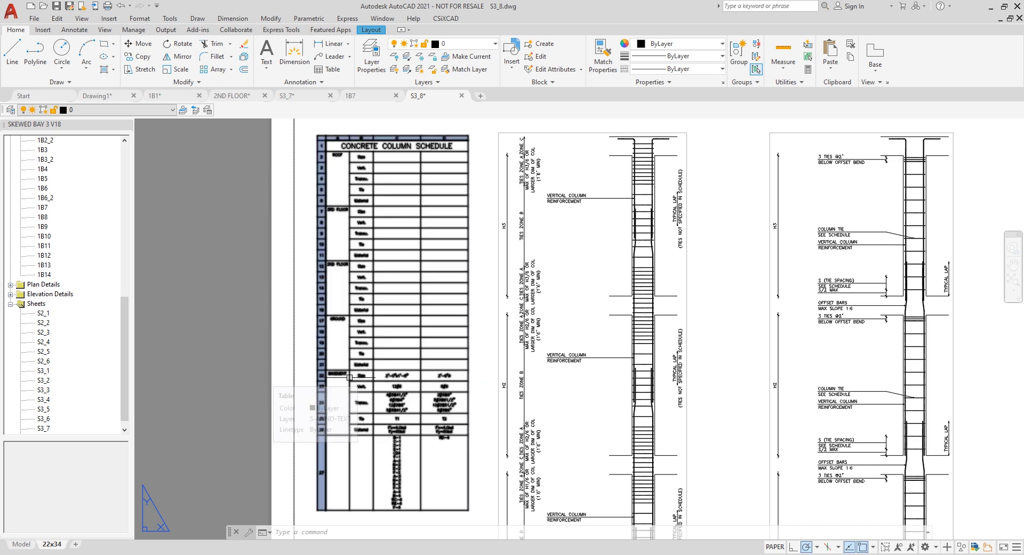
Edit the concrete column schedule so only the BASEMENT story level stays ticked
{"action": "left_click", "coordinate": [446, 18]}
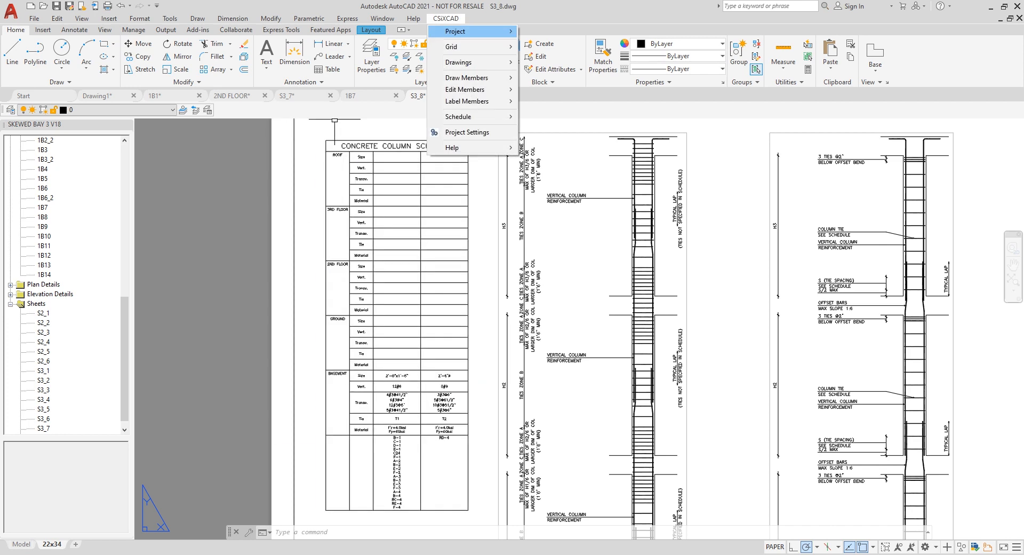
{"action": "mouse_move", "coordinate": [459, 117]}
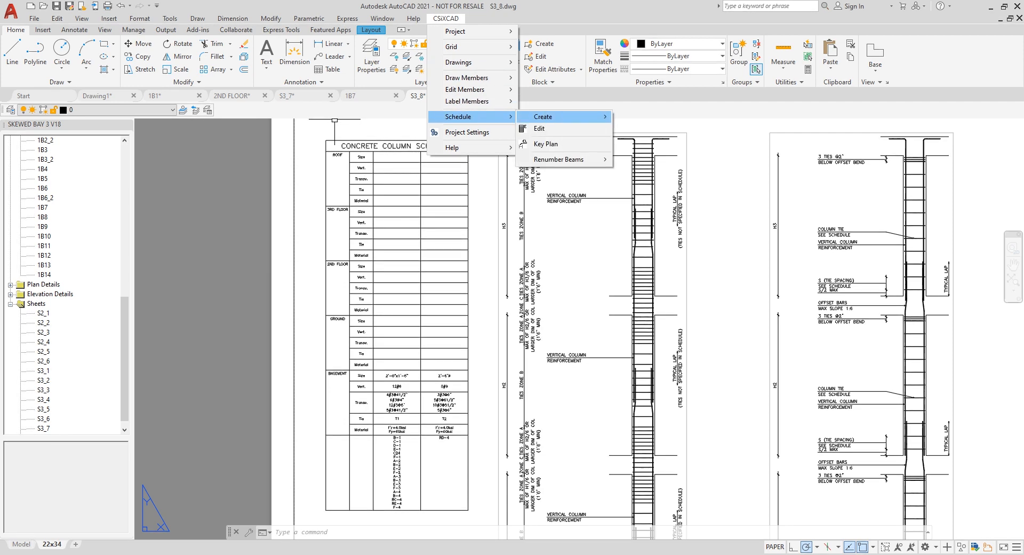
{"action": "left_click", "coordinate": [539, 128]}
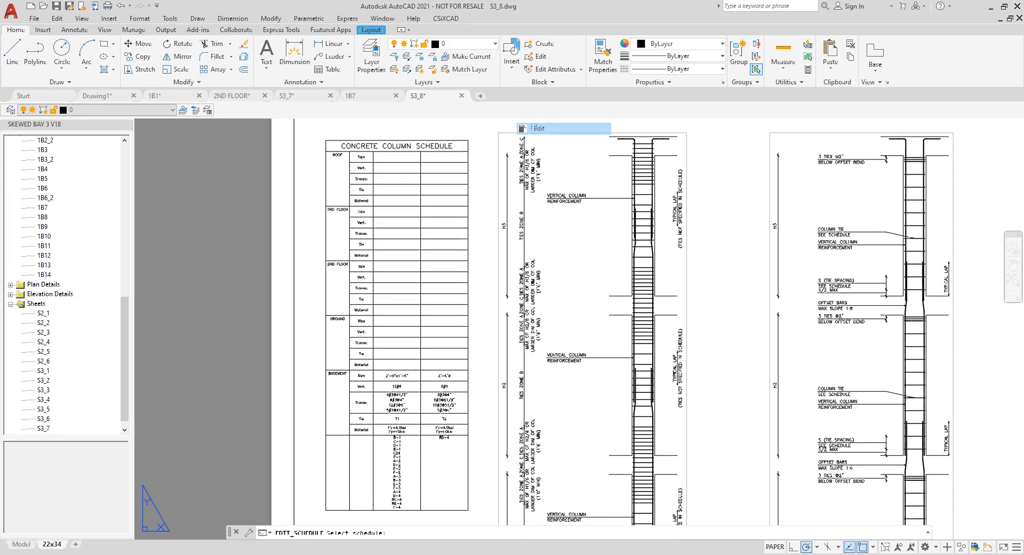
{"action": "left_click", "coordinate": [538, 128]}
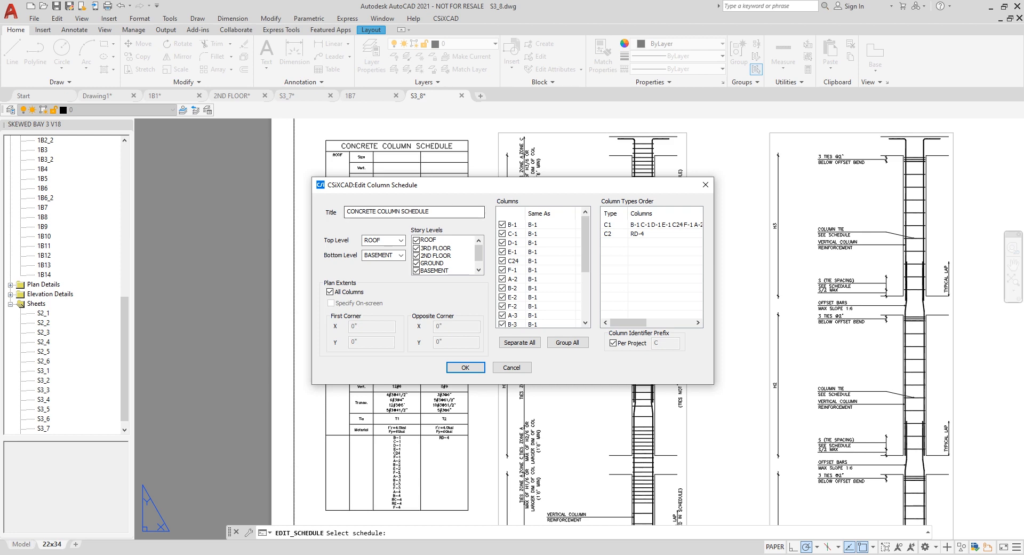
{"action": "left_click", "coordinate": [433, 255]}
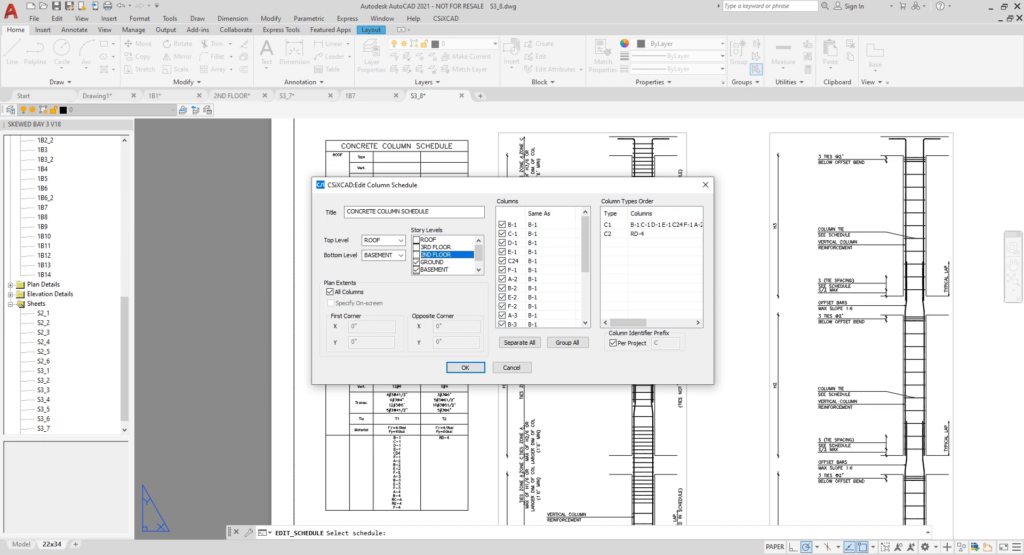
{"action": "left_click", "coordinate": [432, 261]}
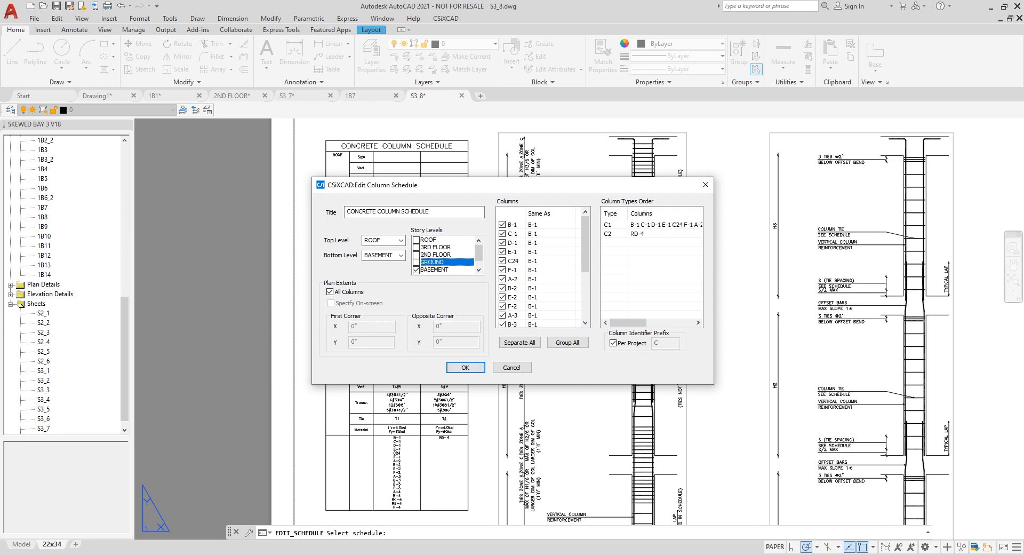
{"action": "left_click", "coordinate": [464, 367]}
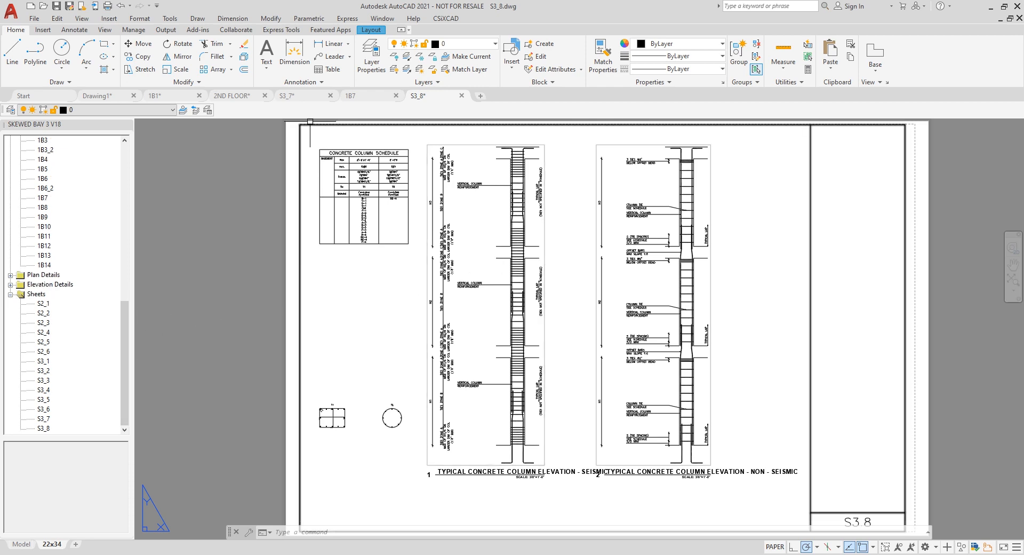
{"action": "left_click", "coordinate": [446, 18]}
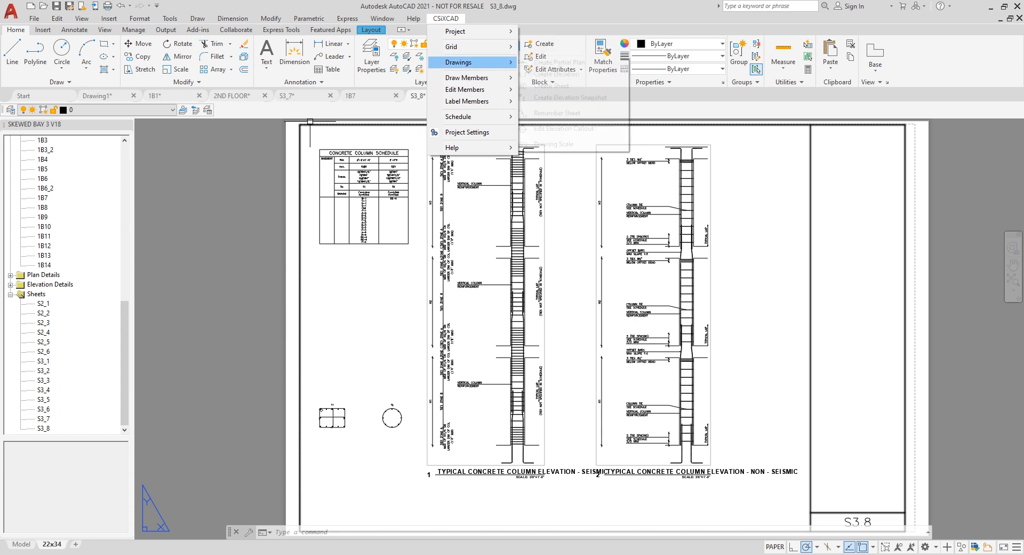
Create and open the new sheet drawing S3_9 with CSiXCAD Create Sheet
{"action": "left_click", "coordinate": [553, 85]}
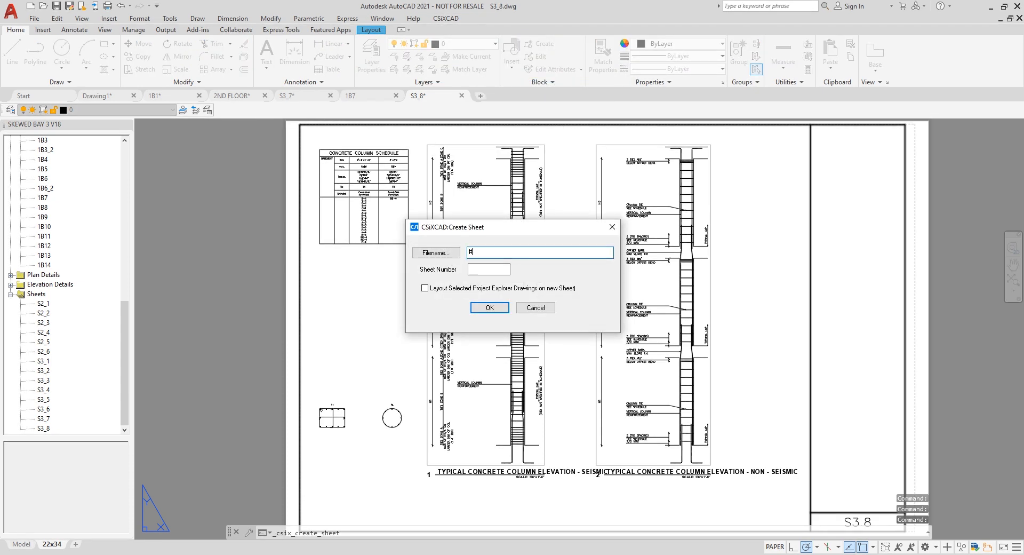
{"action": "type", "text": "S3_9"}
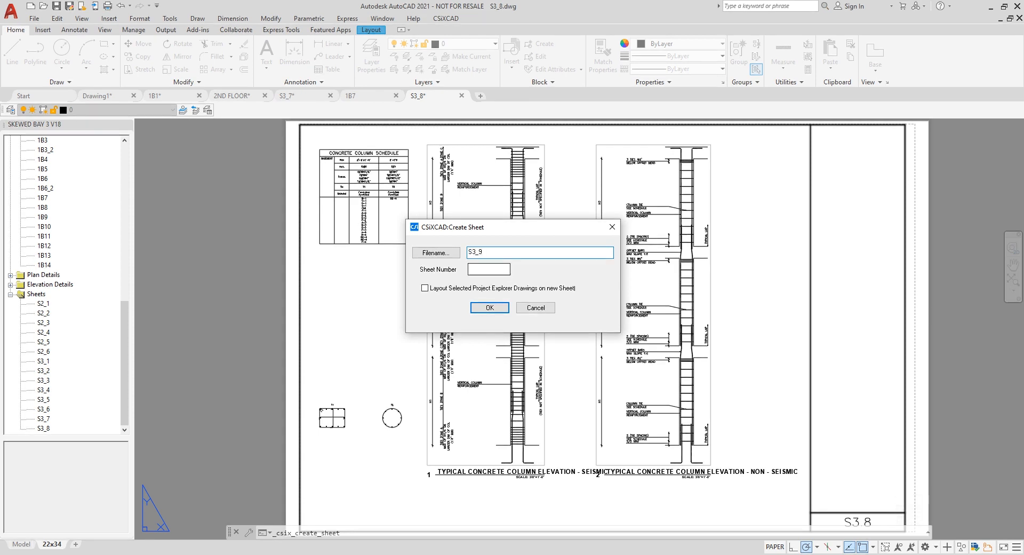
{"action": "left_click", "coordinate": [489, 307]}
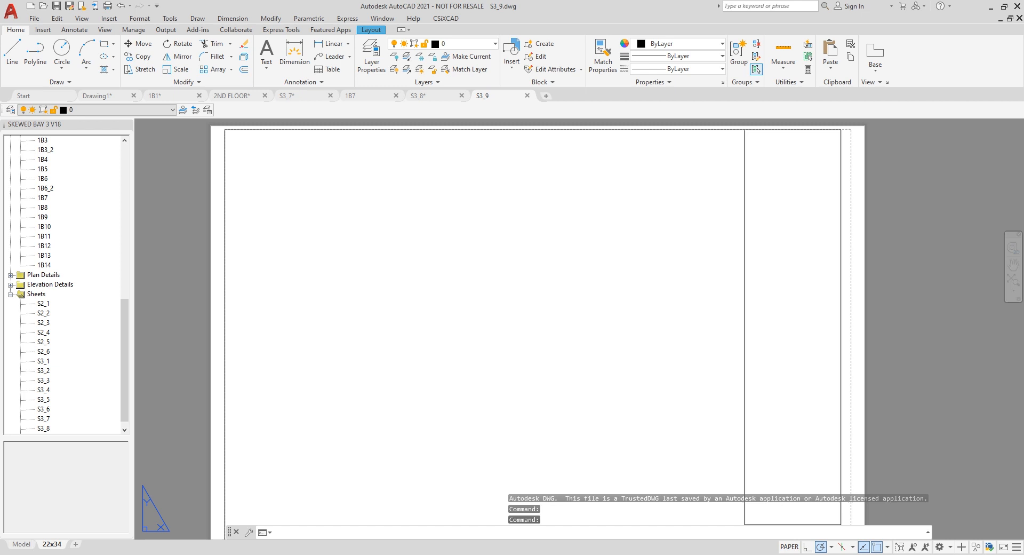
{"action": "left_click", "coordinate": [445, 18]}
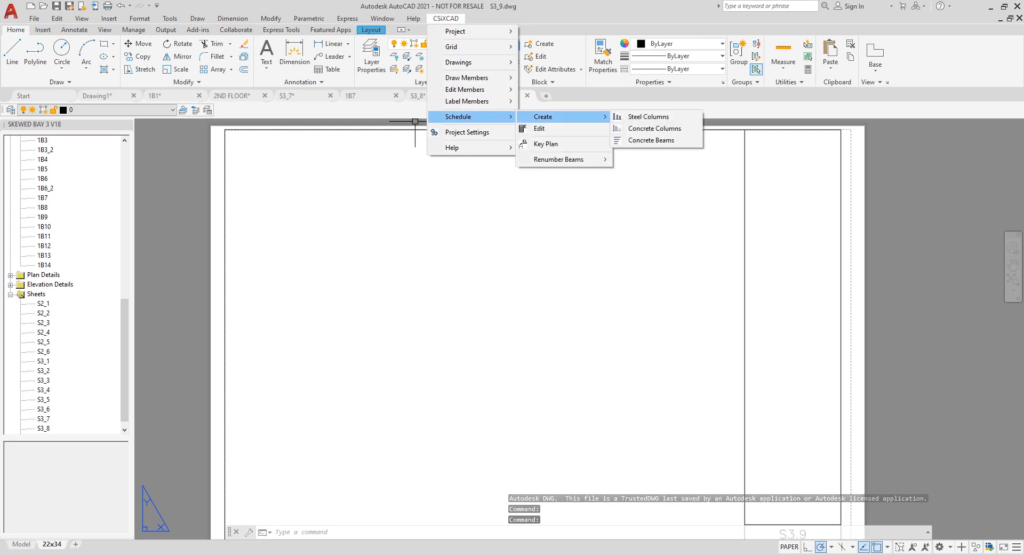
Place a concrete beam schedule including the typical seismic beam reinforcement elevation and notes
{"action": "left_click", "coordinate": [652, 140]}
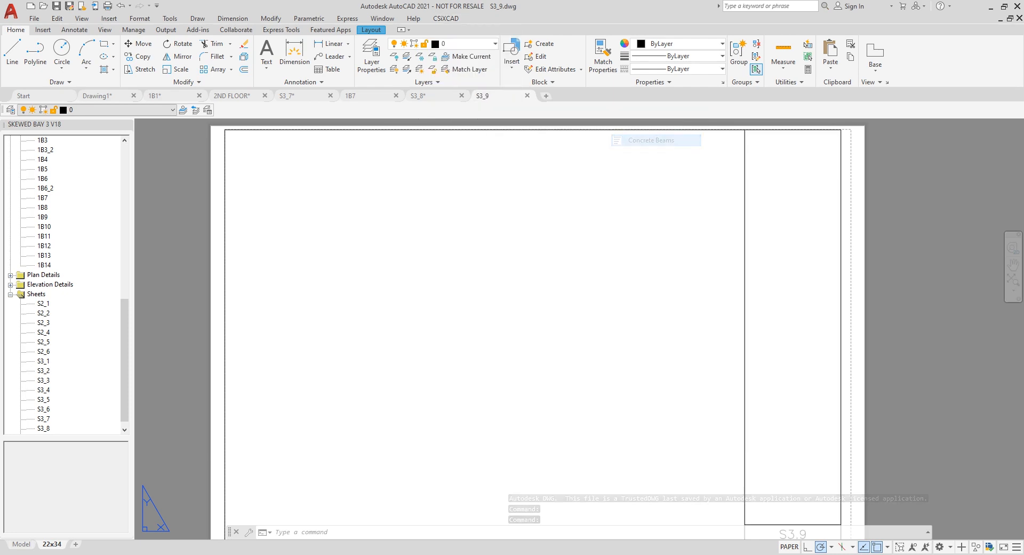
{"action": "left_click", "coordinate": [652, 140]}
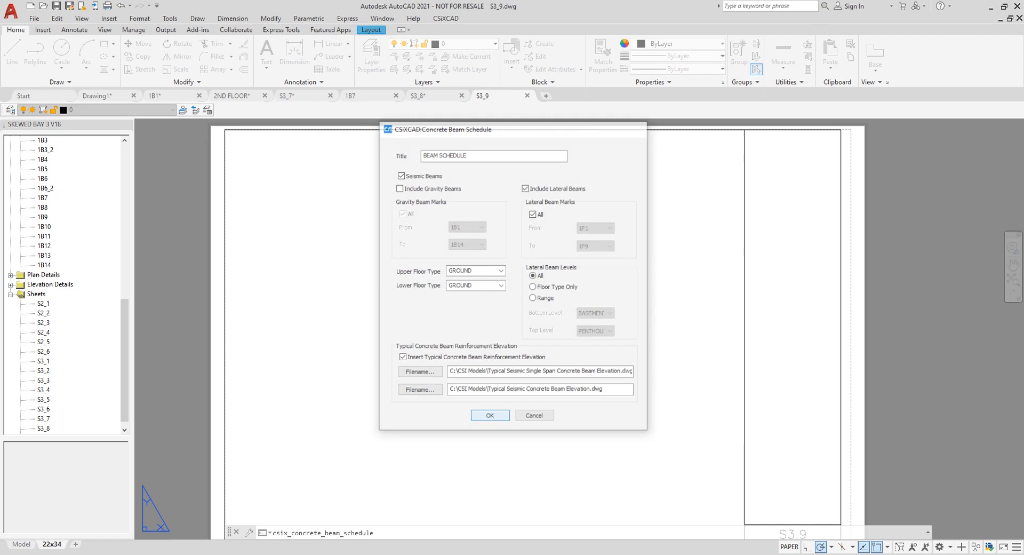
{"action": "left_click", "coordinate": [490, 415]}
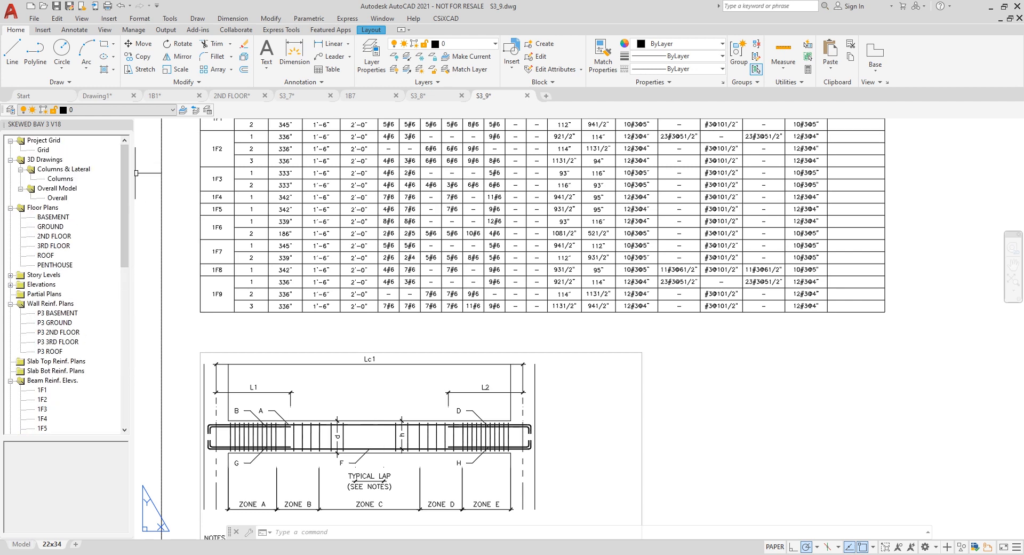
{"action": "left_click", "coordinate": [51, 236]}
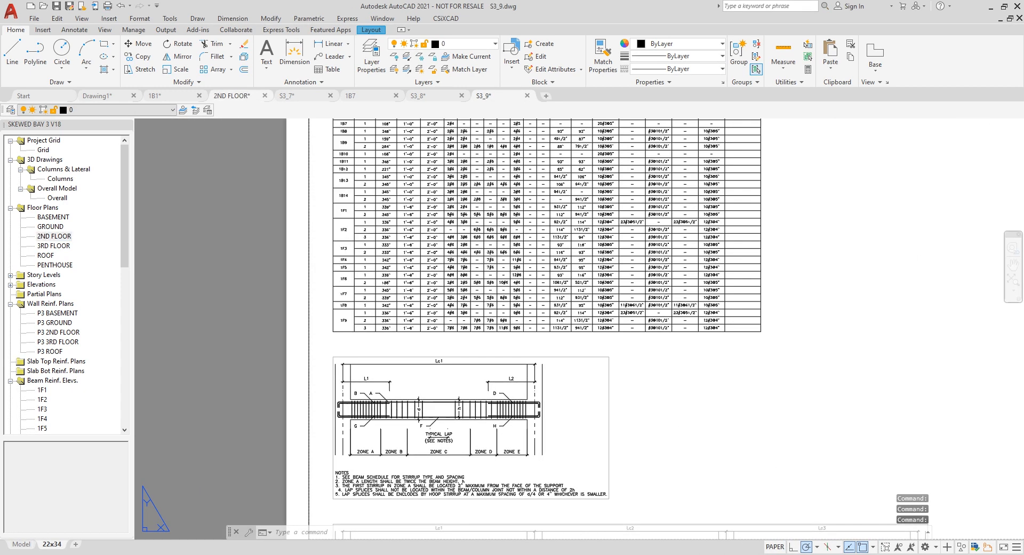
Return to the 2ND FLOOR framing plan drawing tab
{"action": "left_click", "coordinate": [231, 96]}
{"action": "type", "text": "eta"}
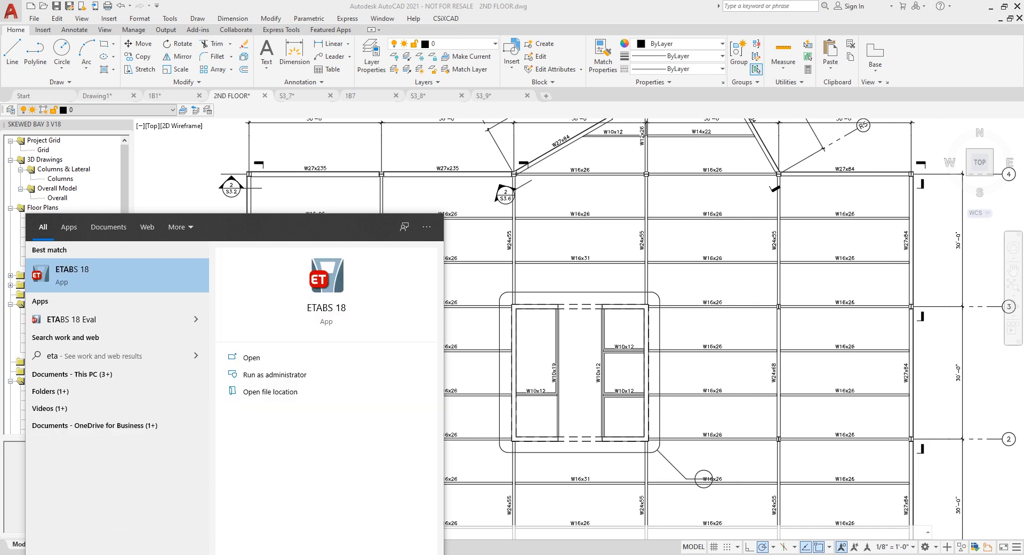
Open skewed bay 3 v18.EDB in ETABS 18 and display composite beam design info
{"action": "left_click", "coordinate": [72, 275]}
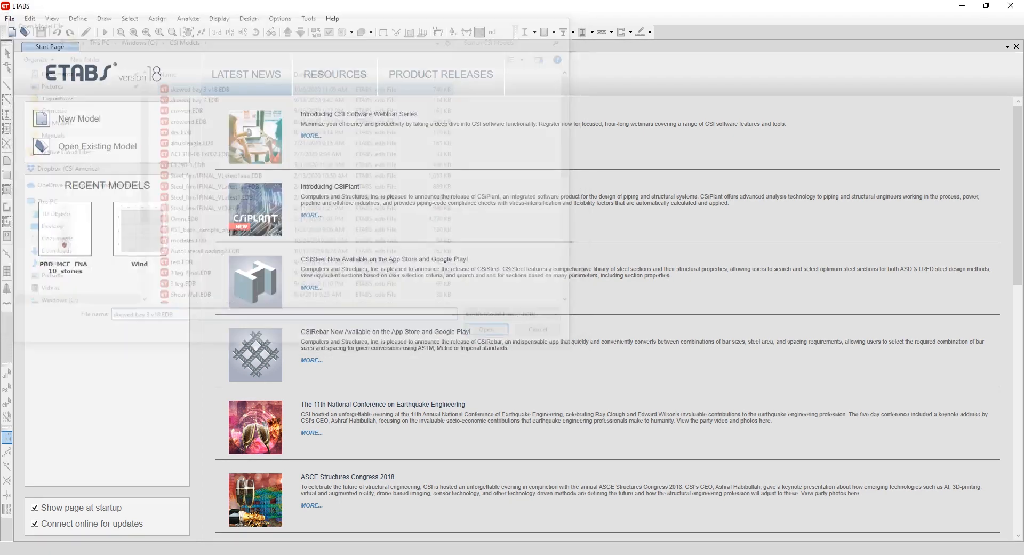
{"action": "left_click", "coordinate": [485, 329]}
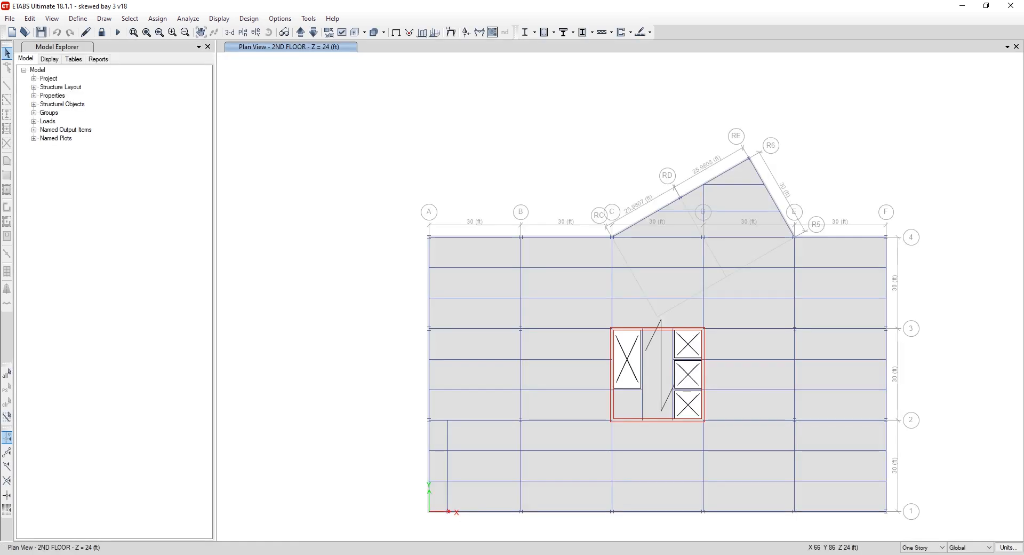
{"action": "left_click", "coordinate": [248, 18]}
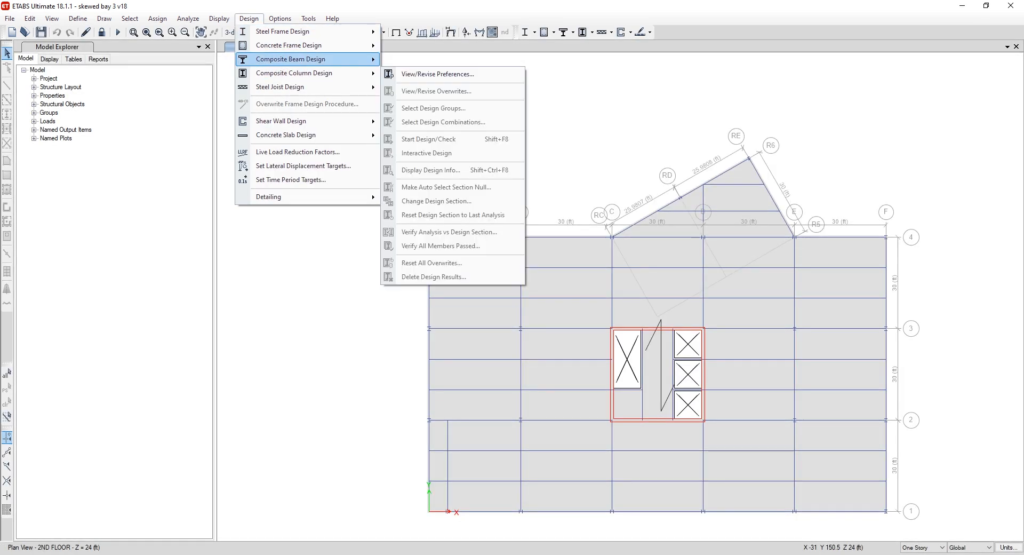
{"action": "left_click", "coordinate": [429, 139]}
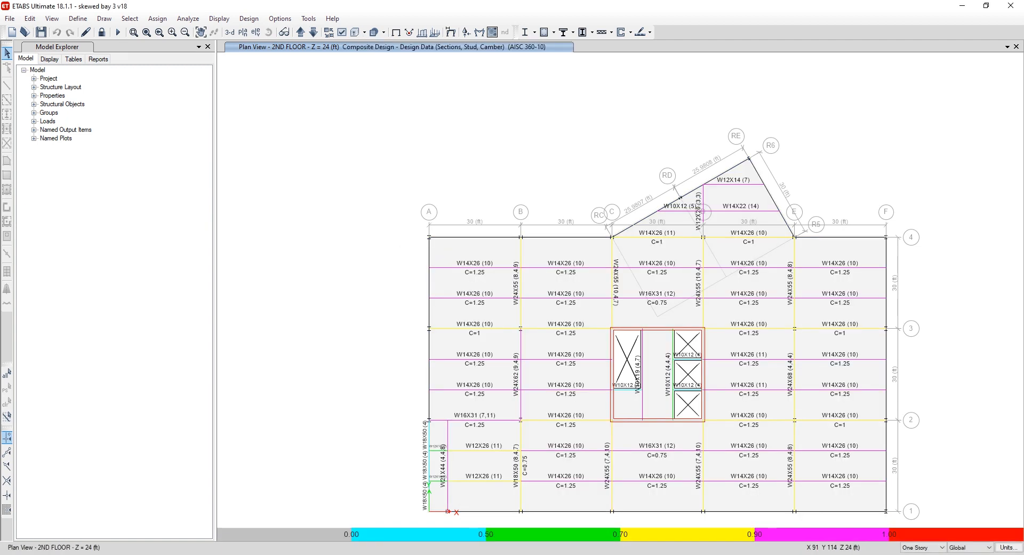
{"action": "mouse_move", "coordinate": [653, 375]}
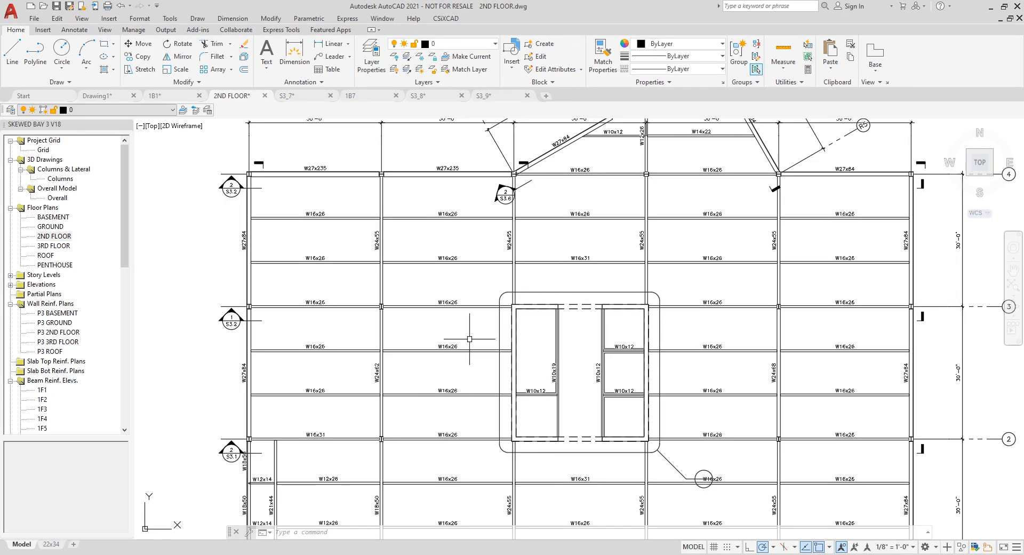
Compare the plan to the ETABS model and import design beam sizes, studs and camber
{"action": "left_click", "coordinate": [445, 18]}
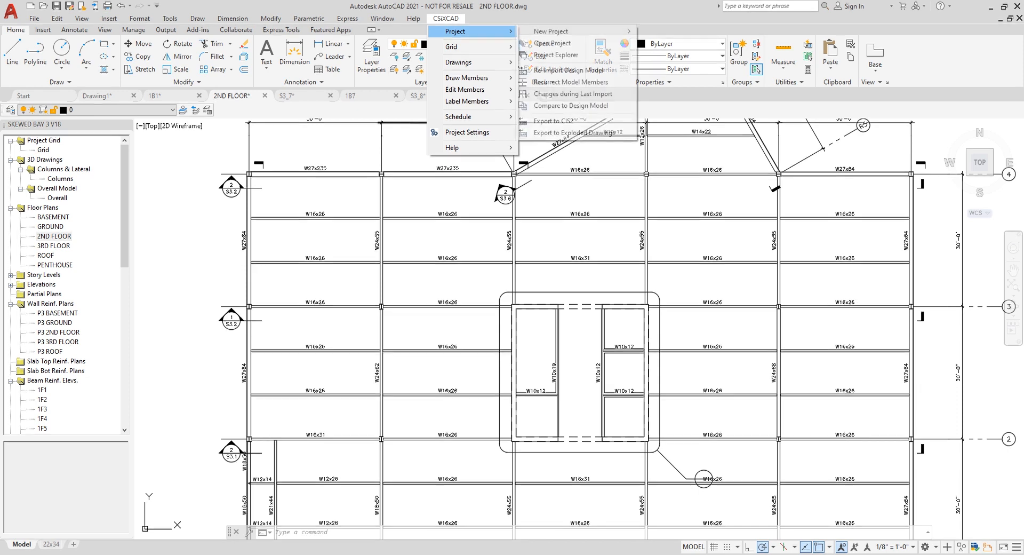
{"action": "mouse_move", "coordinate": [572, 105]}
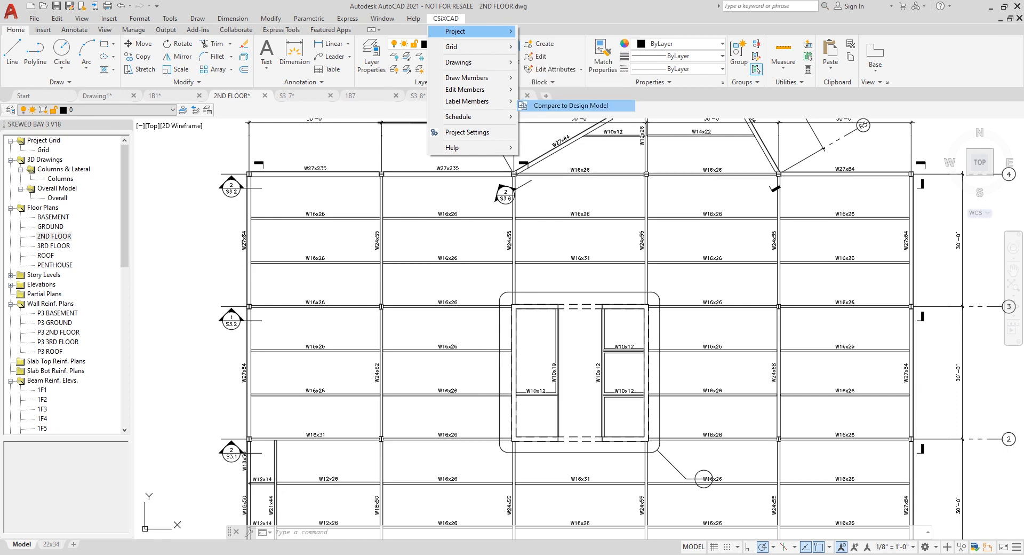
{"action": "left_click", "coordinate": [572, 105]}
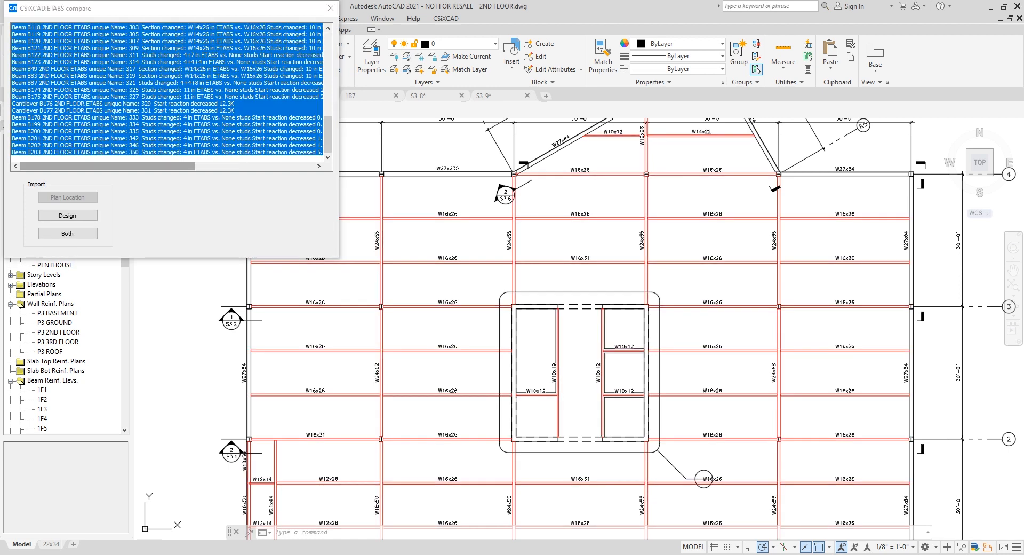
{"action": "left_click", "coordinate": [67, 233]}
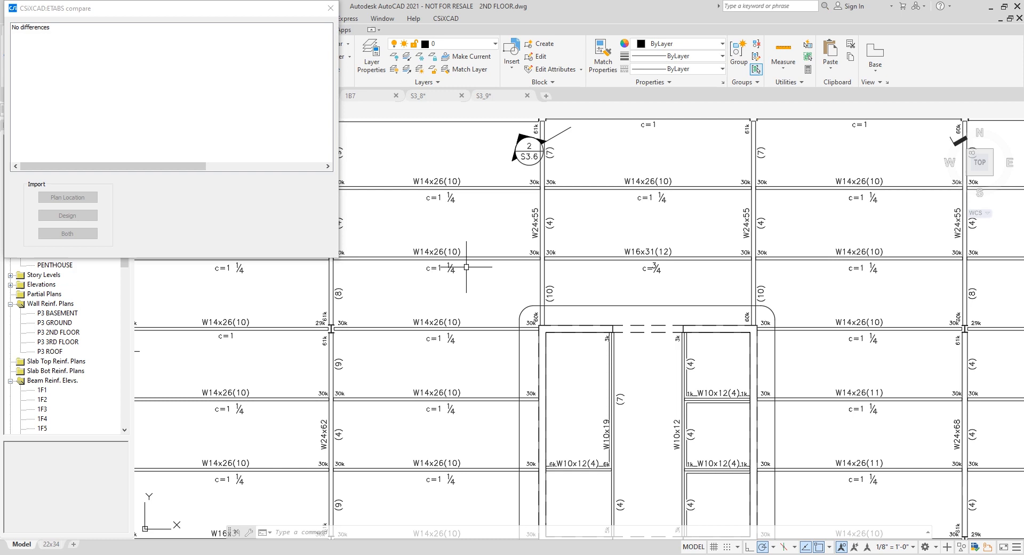
{"action": "mouse_move", "coordinate": [465, 263]}
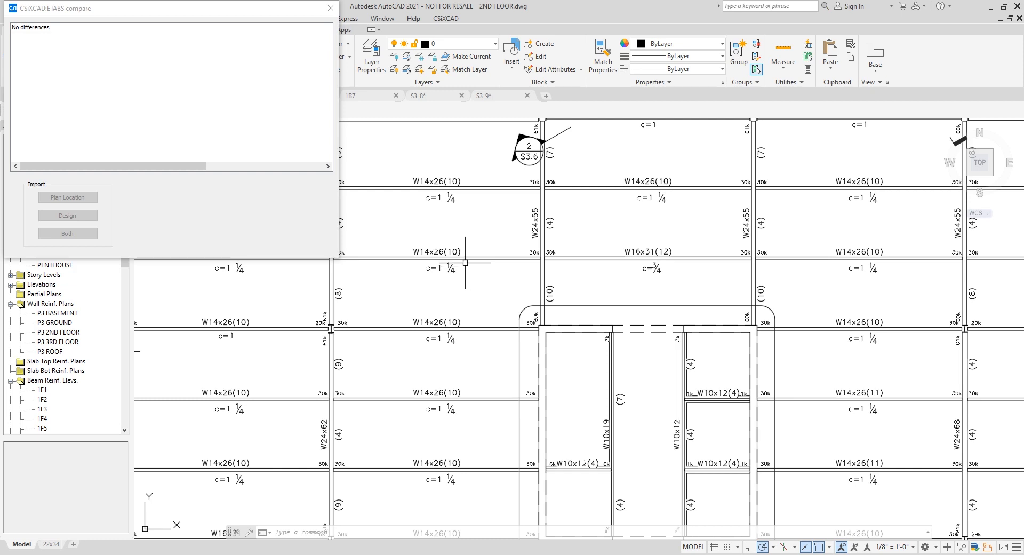